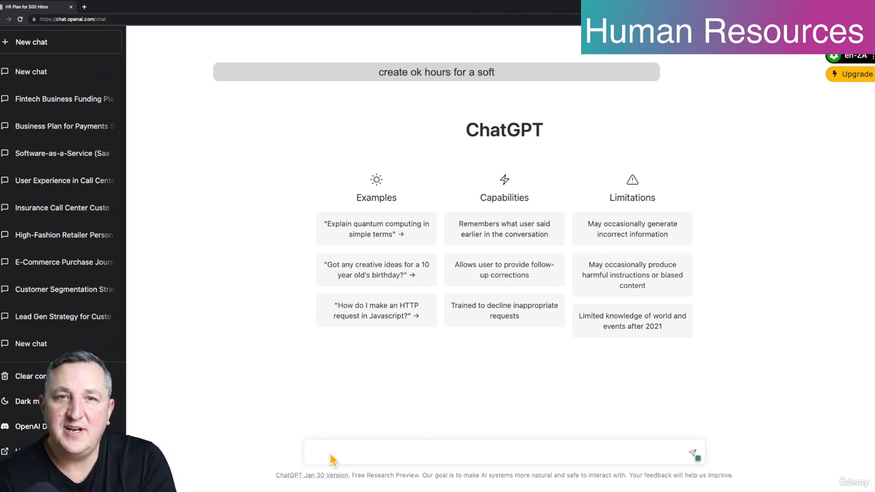
- Draft the prompt and correct 'ok hours' to 'OKRs' for a software engineer
type("Create ok hours for a software engineer")
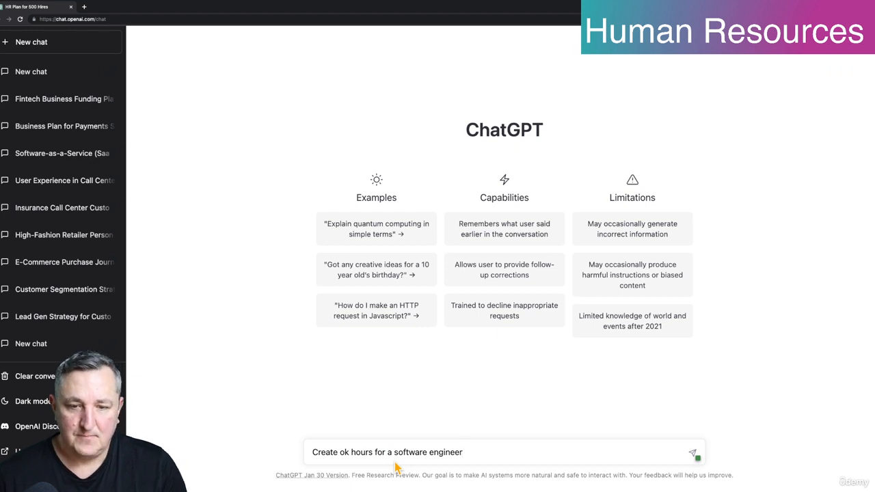
double_click(356, 452)
type("OKR")
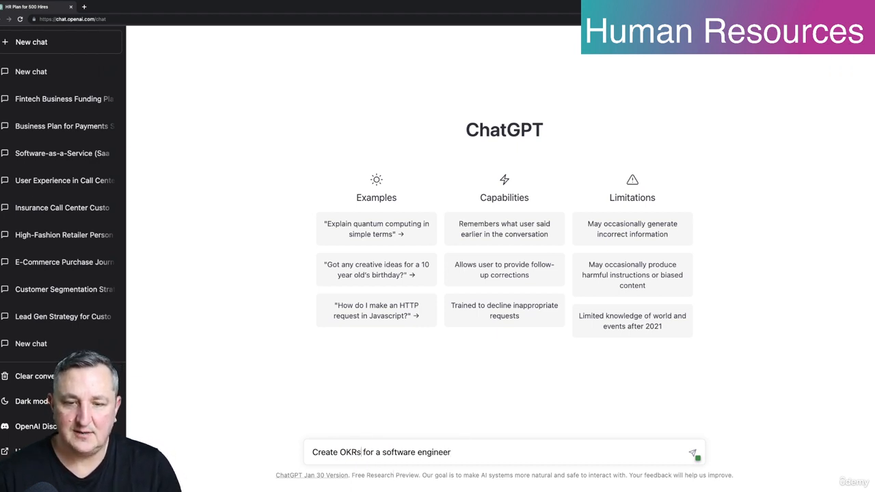
- Send the 'Create OKRs for a software engineer' prompt to ChatGPT
left_click(693, 454)
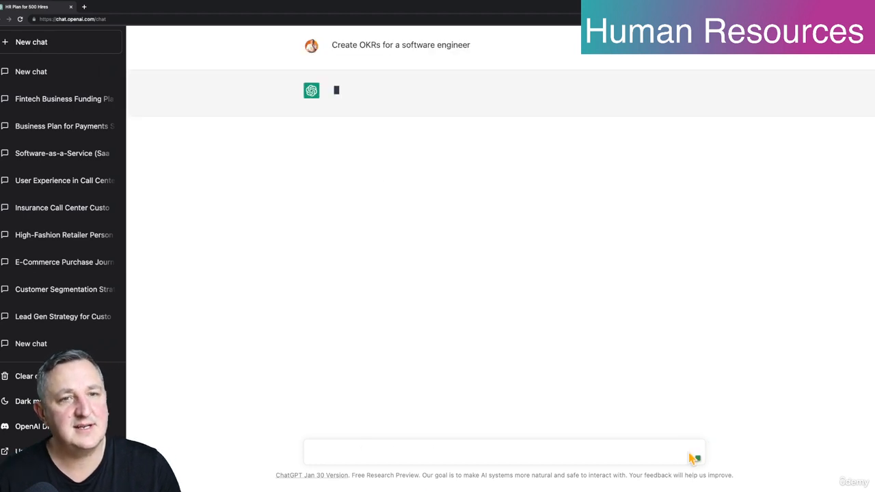
mouse_move(632, 283)
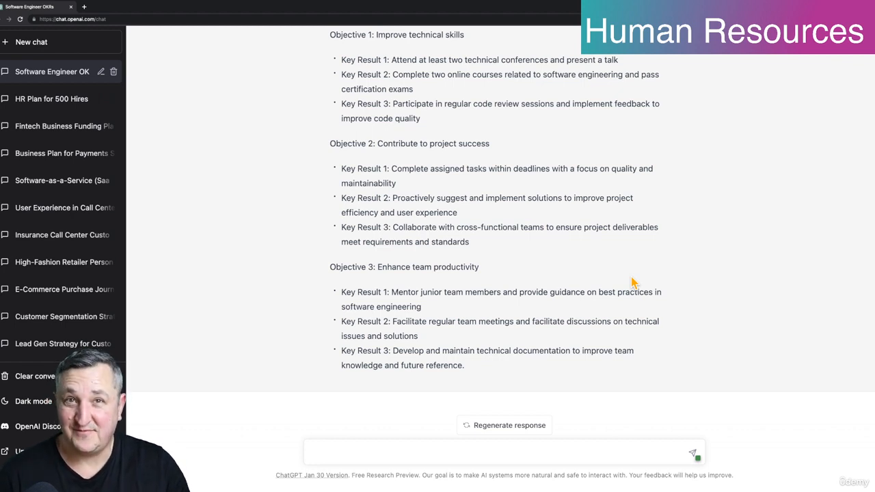
mouse_move(372, 443)
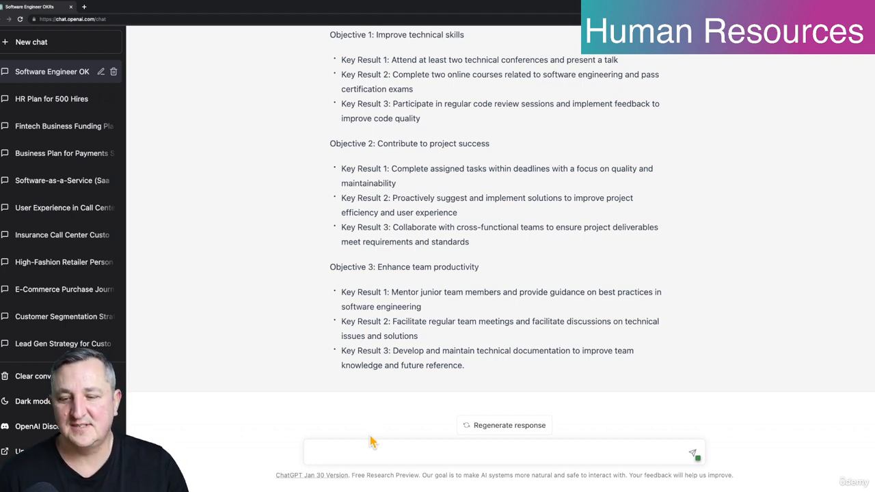